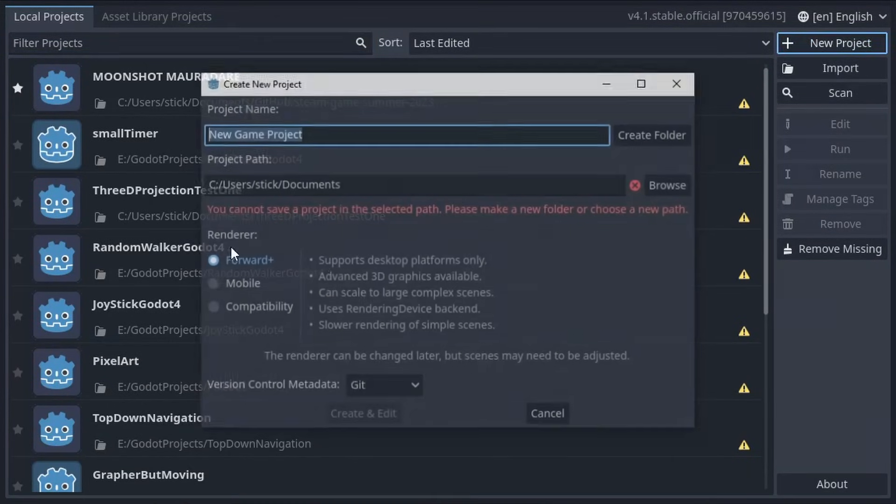
Name the project 'signals in godot 4.1', give it its own folder and create-and-edit it
text(signals in g)
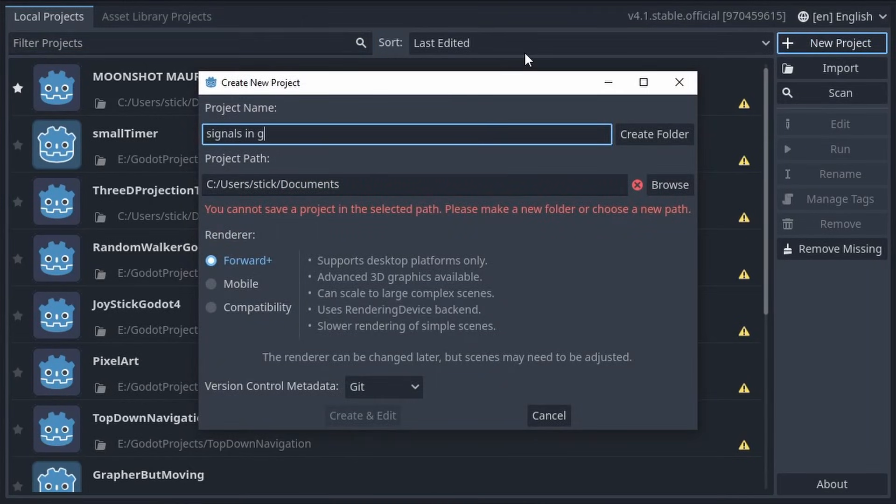
text(odot 4.)
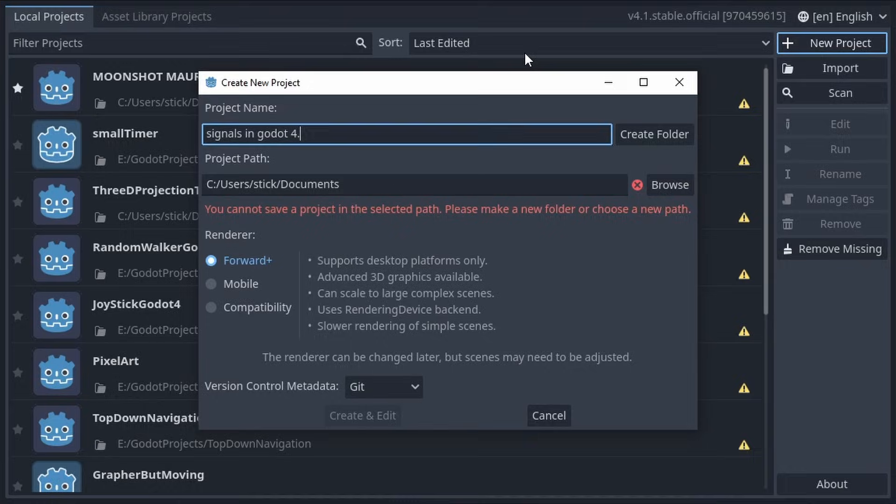
text(1)
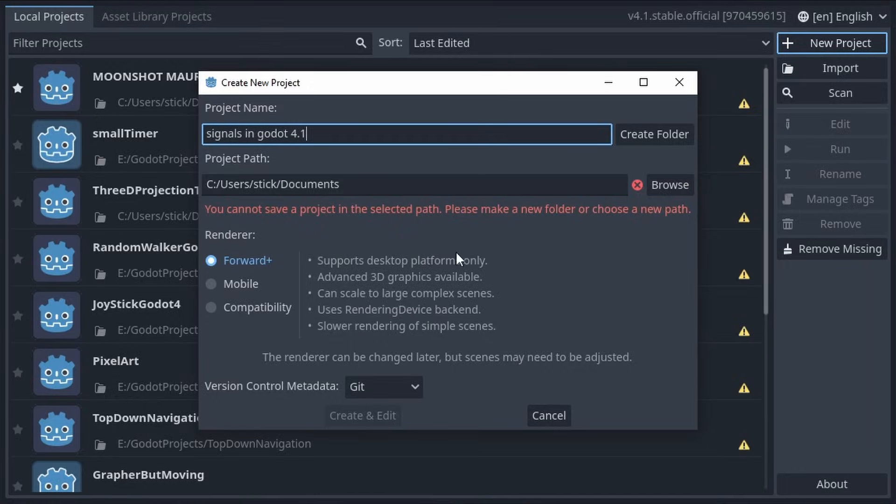
click(653, 134)
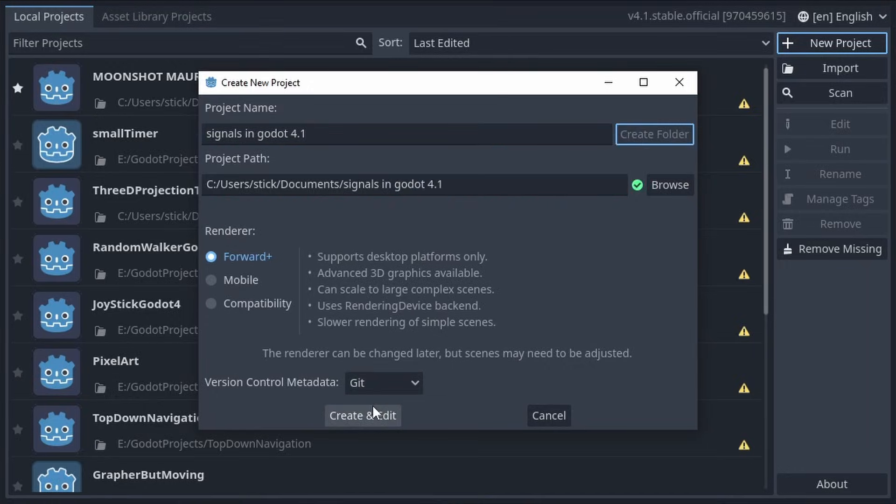
click(362, 415)
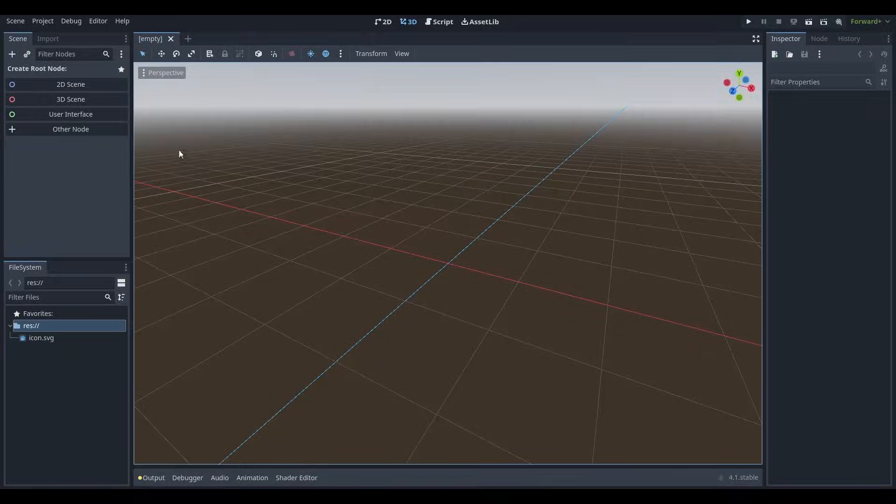
Start a 2D scene rooted at 'world' and save it as world.tscn
click(70, 84)
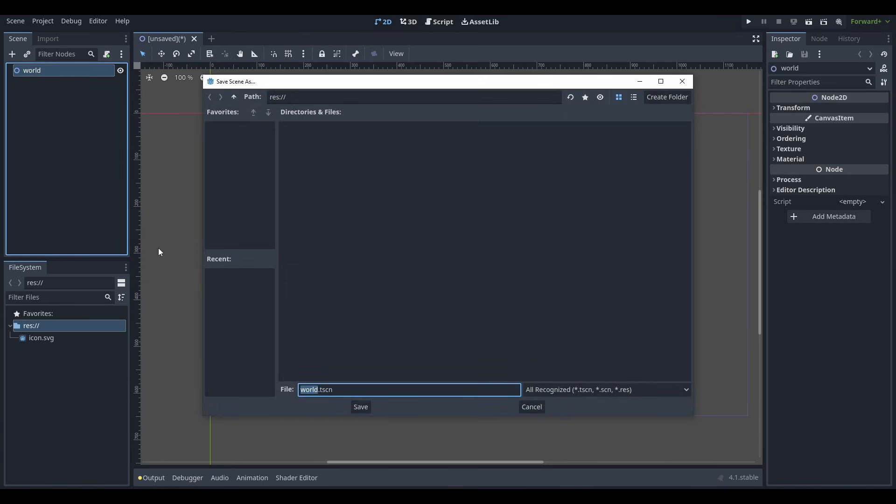
click(360, 407)
text(area)
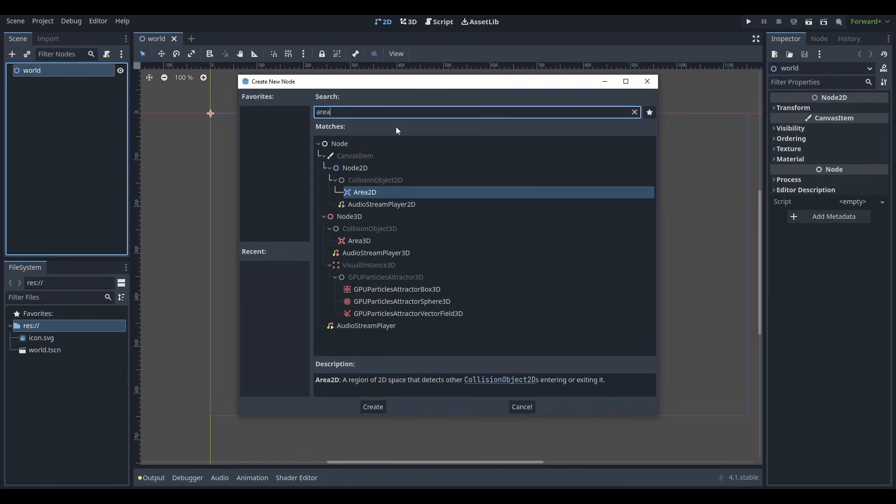
Add an Area2D with an enlarged CollisionShape2D and select it for moving toward the centre
click(372, 406)
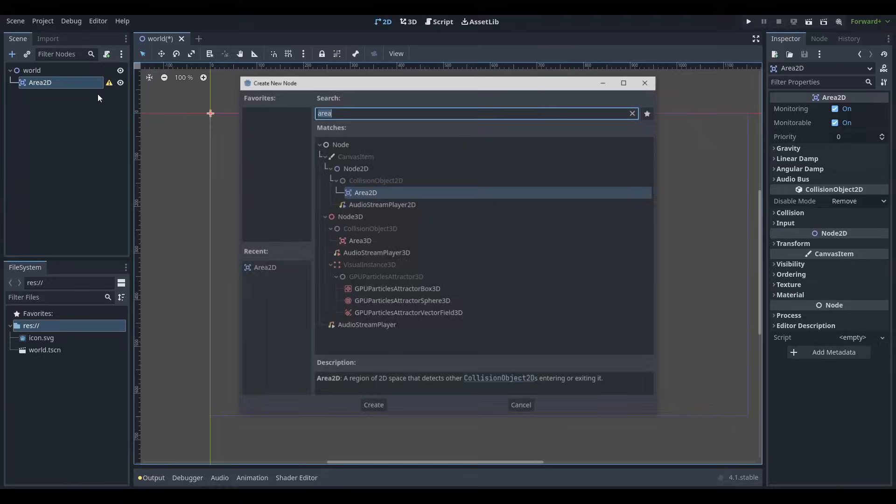
click(373, 404)
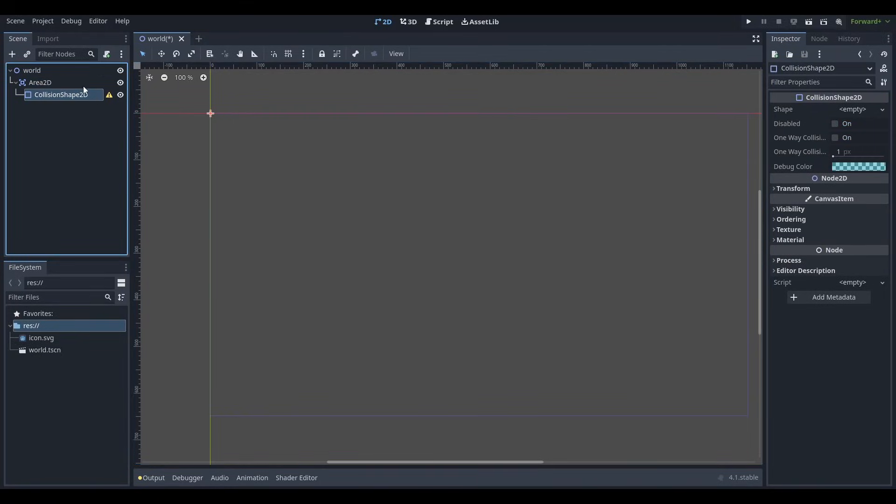
click(859, 110)
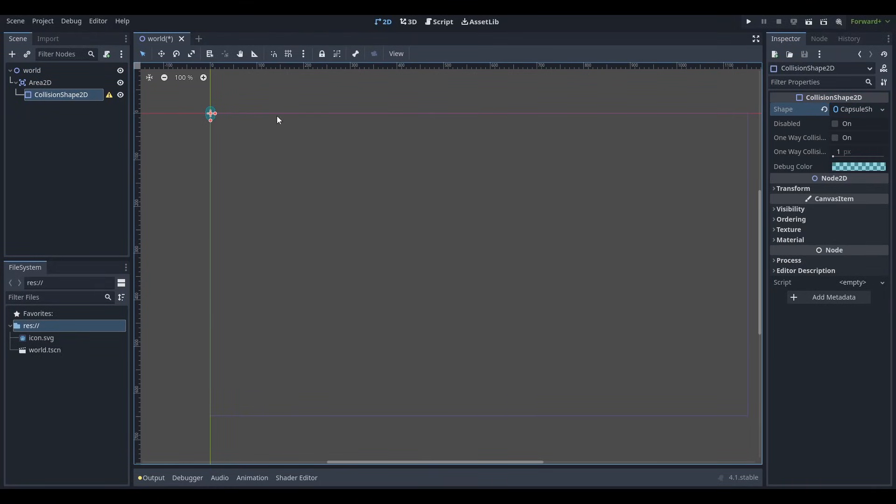
click(39, 82)
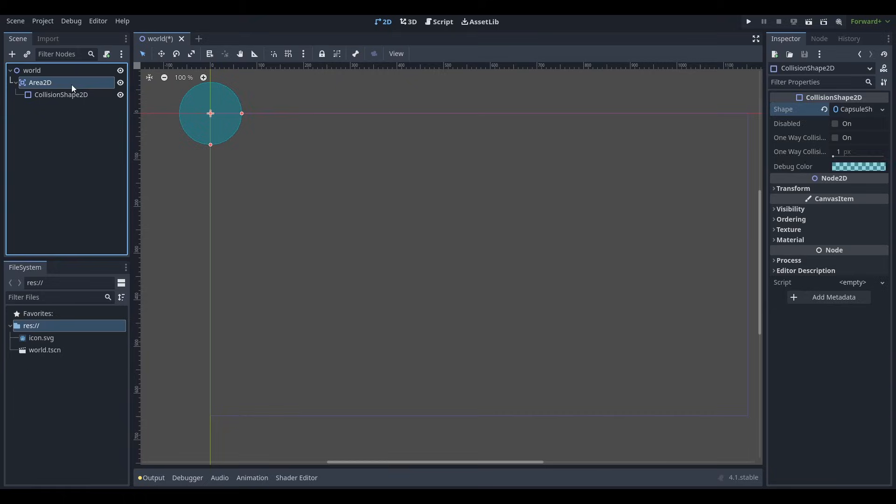
click(39, 82)
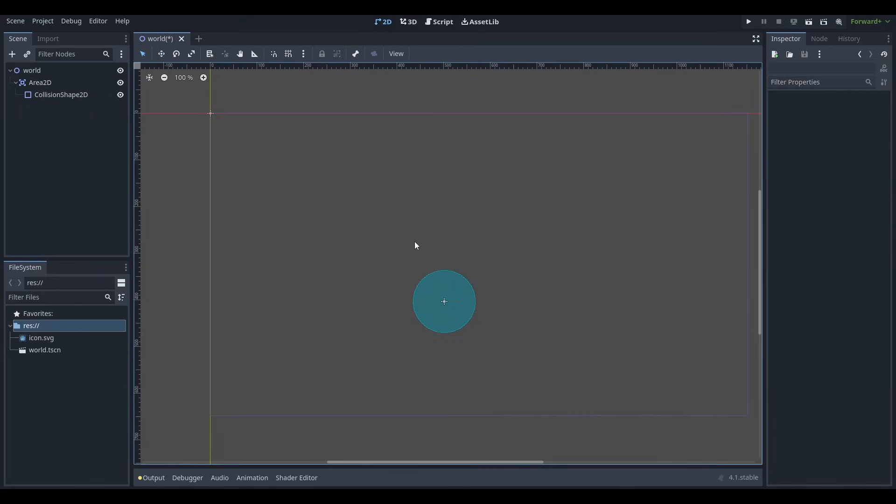
Review debug display options, run the game and pick world as the main scene
click(71, 21)
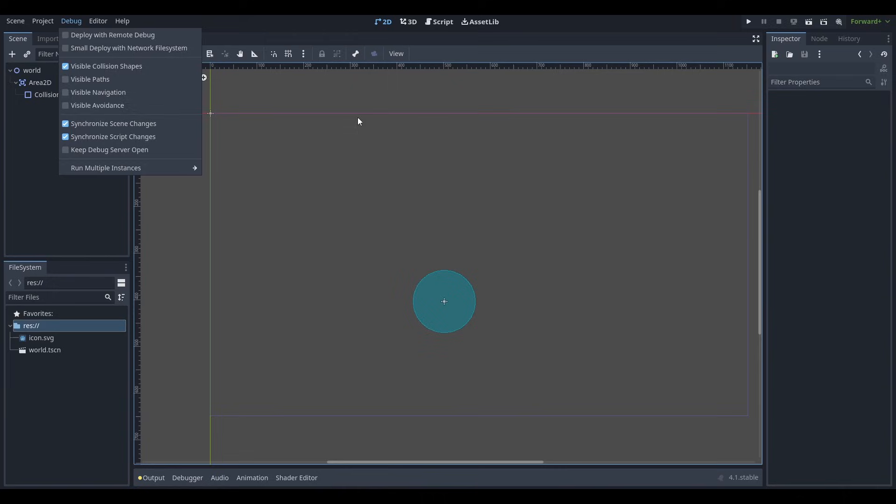
click(748, 21)
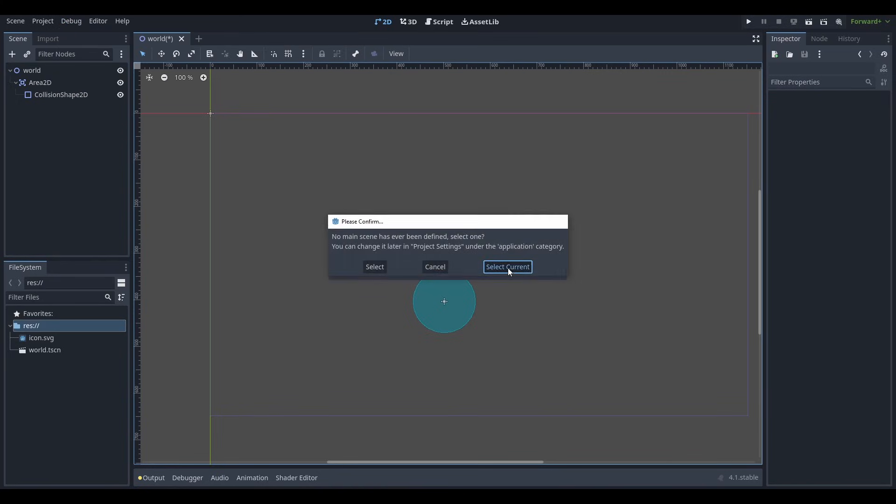
click(505, 266)
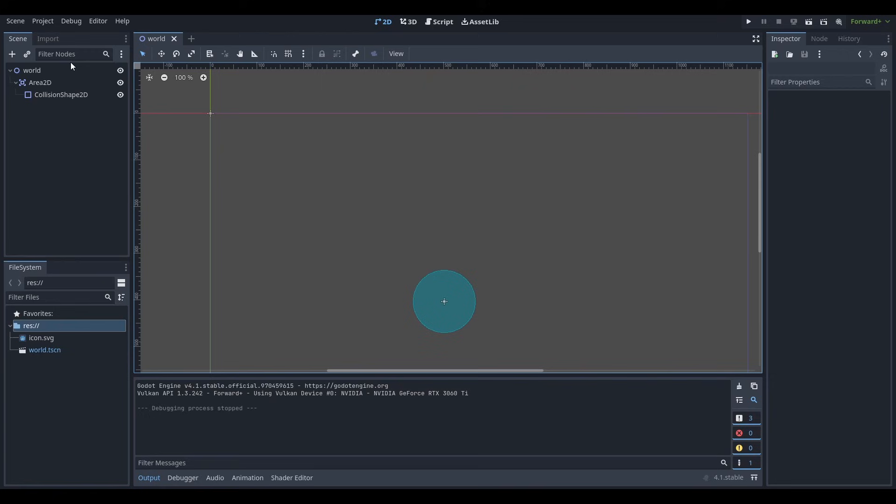
Attach a new default Area2D.gd script to the Area2D rather than to world
click(106, 54)
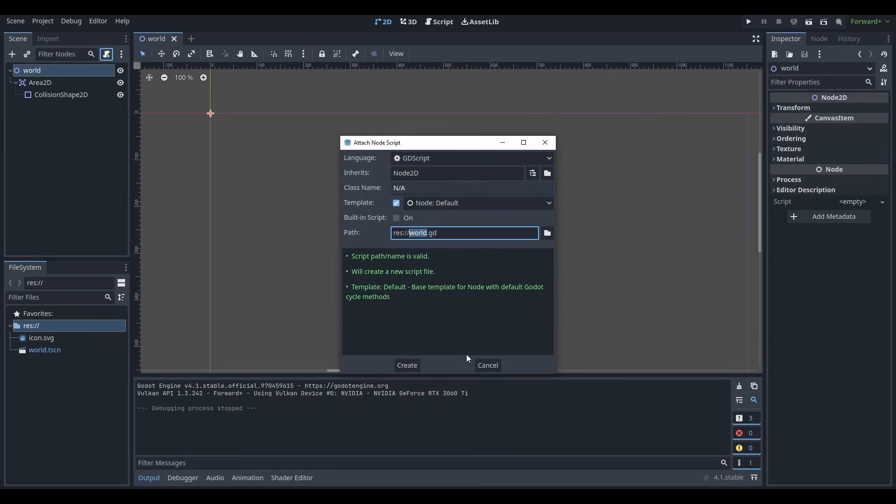
click(486, 365)
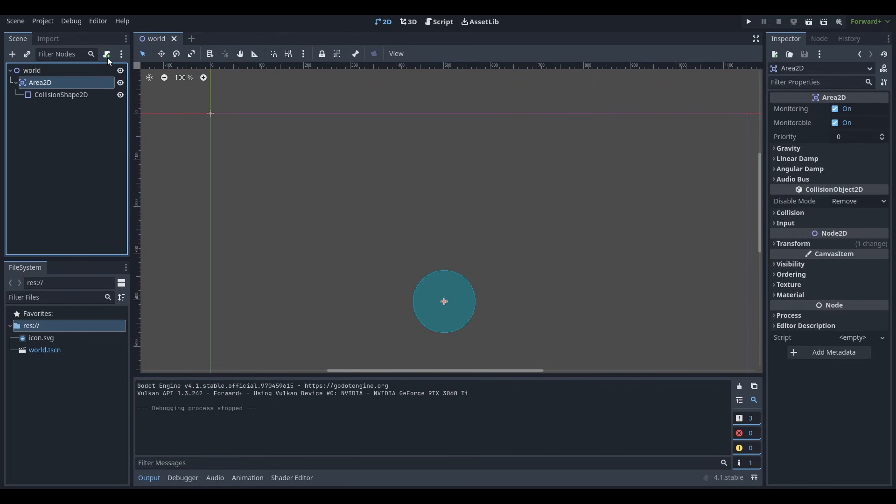
click(106, 55)
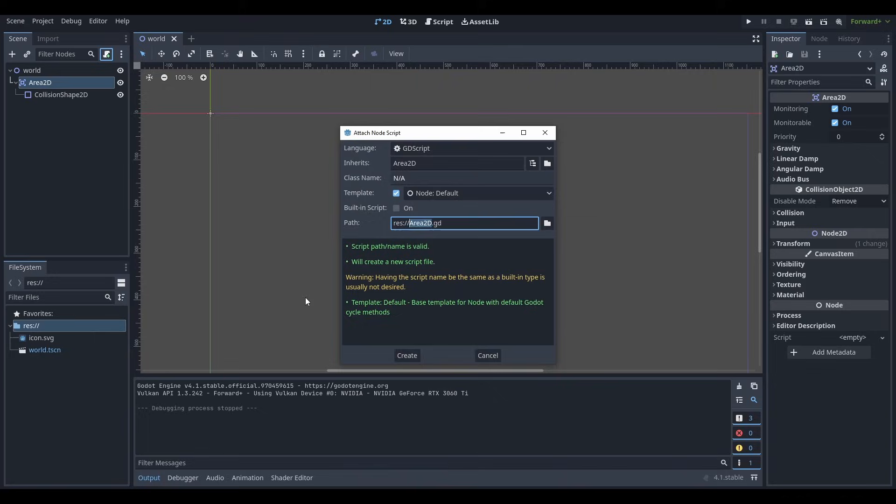
click(406, 354)
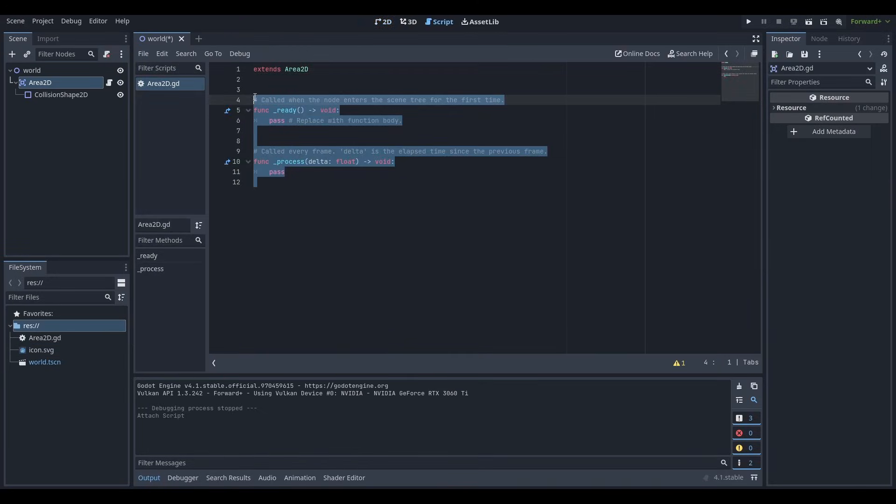
Write func _ready with an unfinished connect("mouse_entered", ) call and bring up the Callable reference
text(func _ready() -> void:)
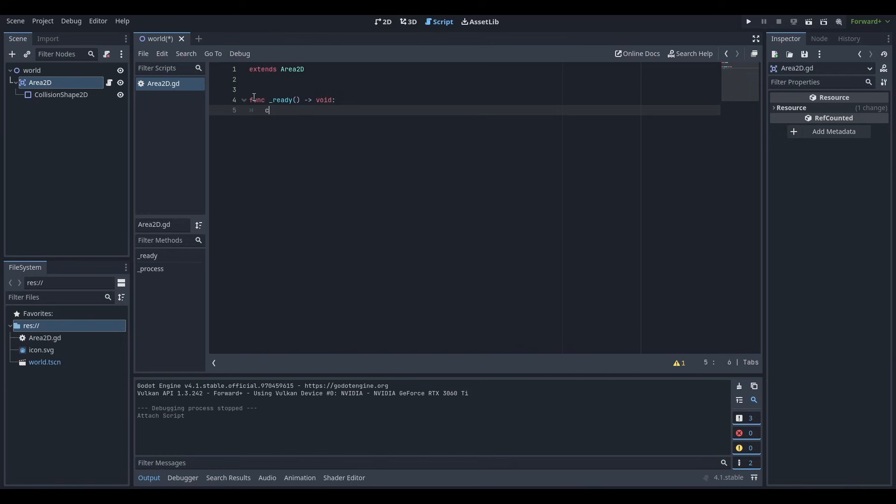
text(onnect("mouse_entered)
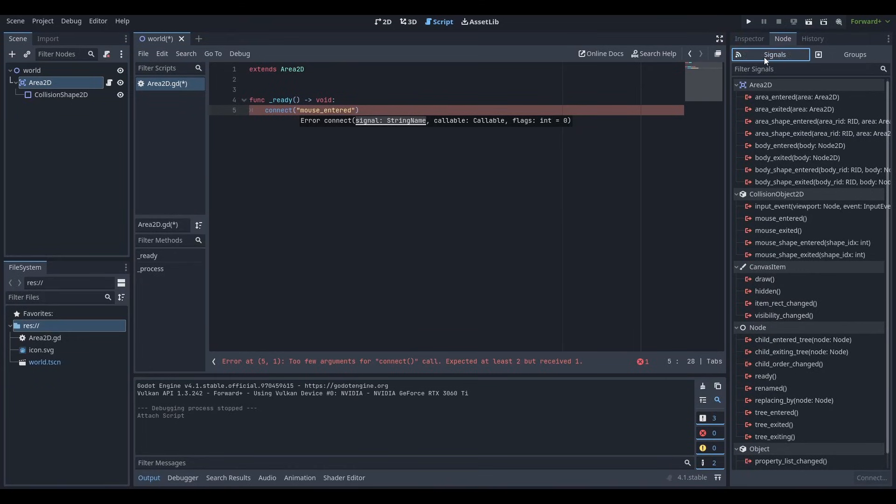
scroll(down, 3)
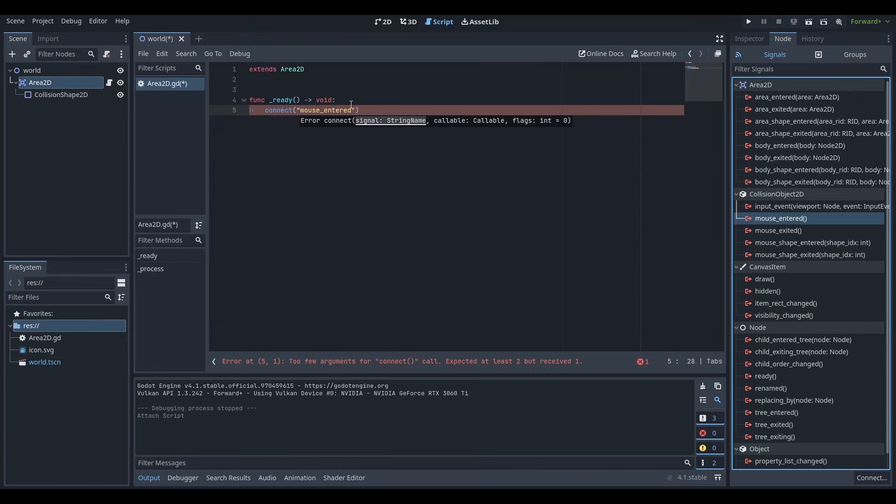
text(,)
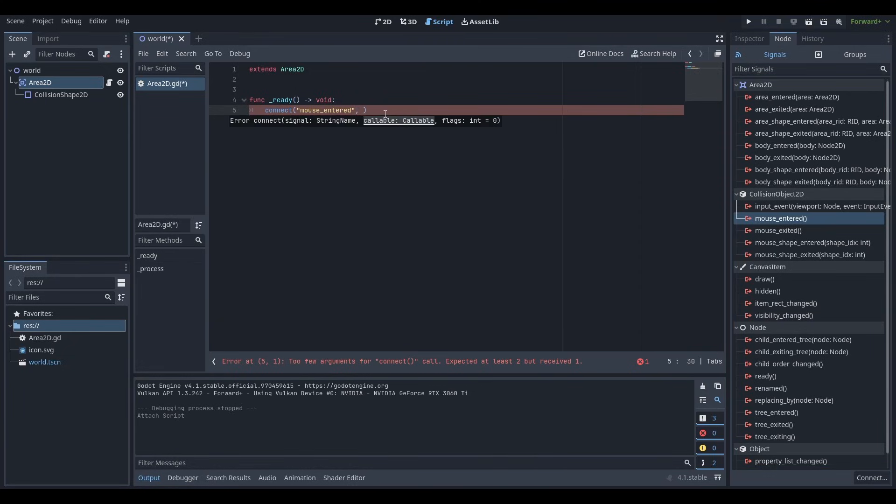
click(653, 53)
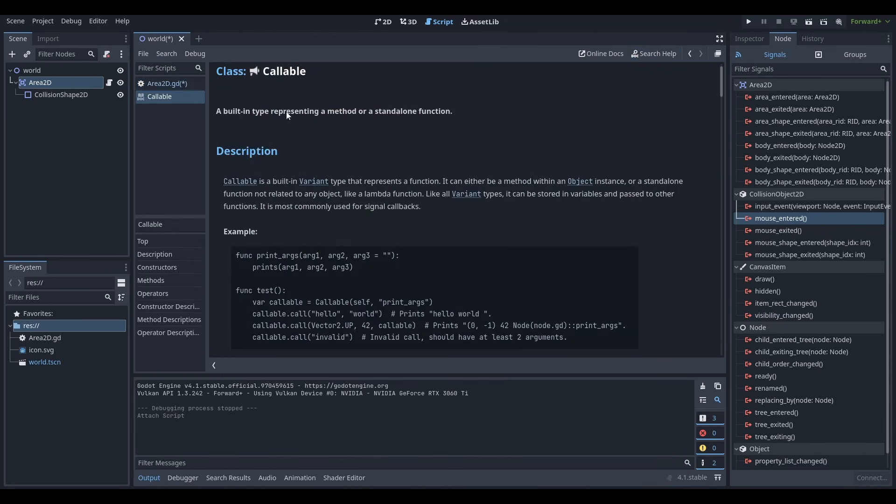
mouse_move(355, 216)
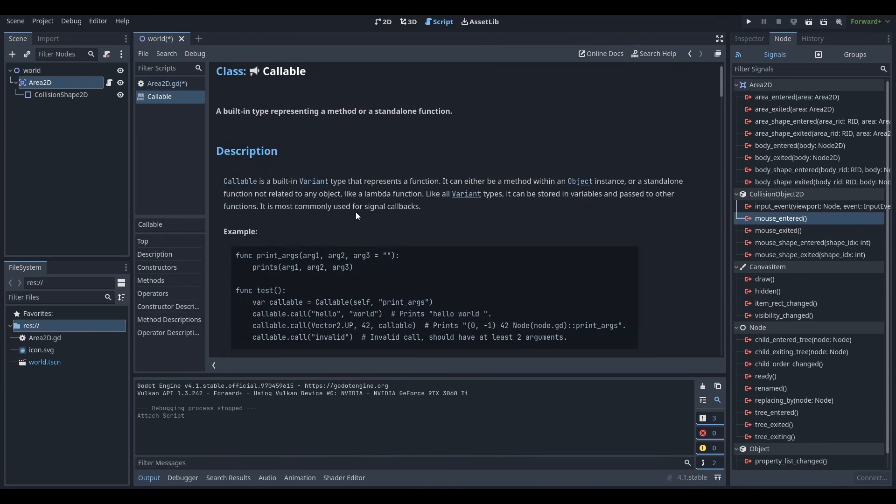
scroll(down, 3)
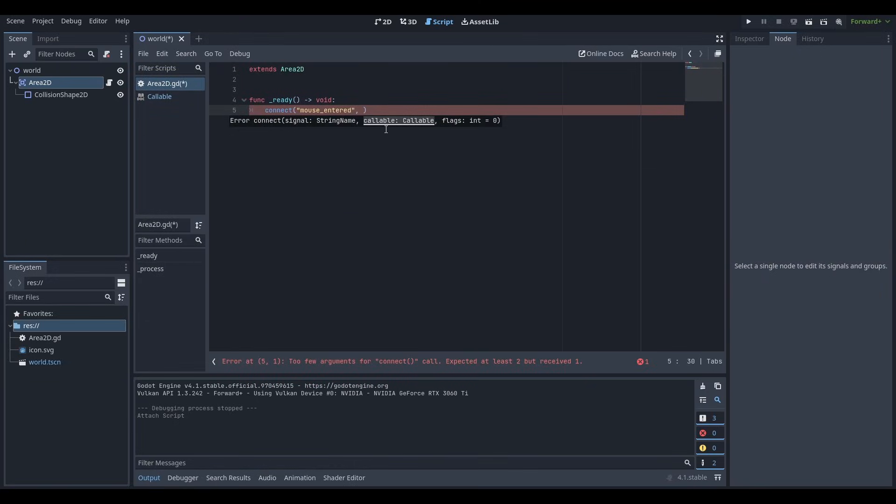
Pass ogabogafunction to connect() and declare func ogabogafunction() -> void:
text(oga)
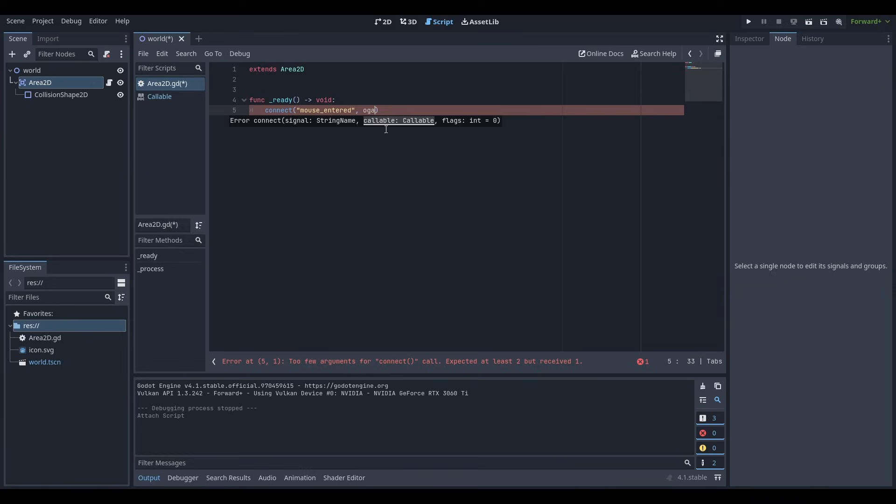
text(bogafunction)
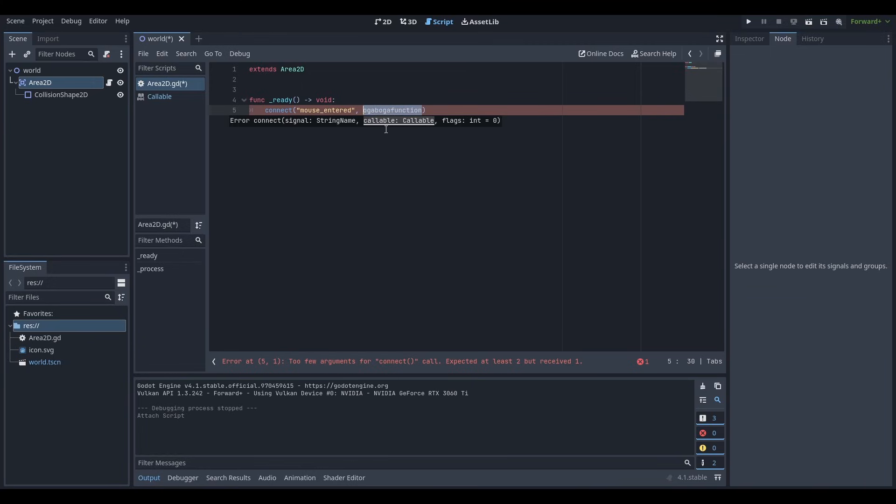
text(func ogabogafunction)
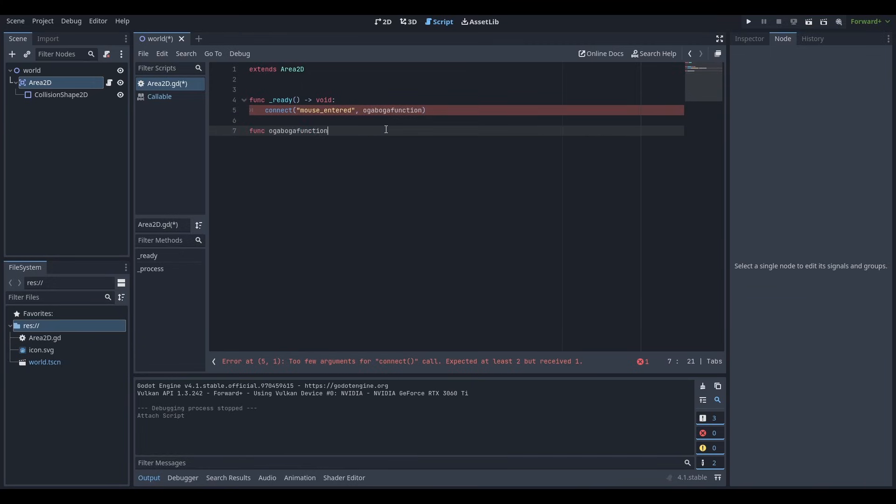
text(() -> void:)
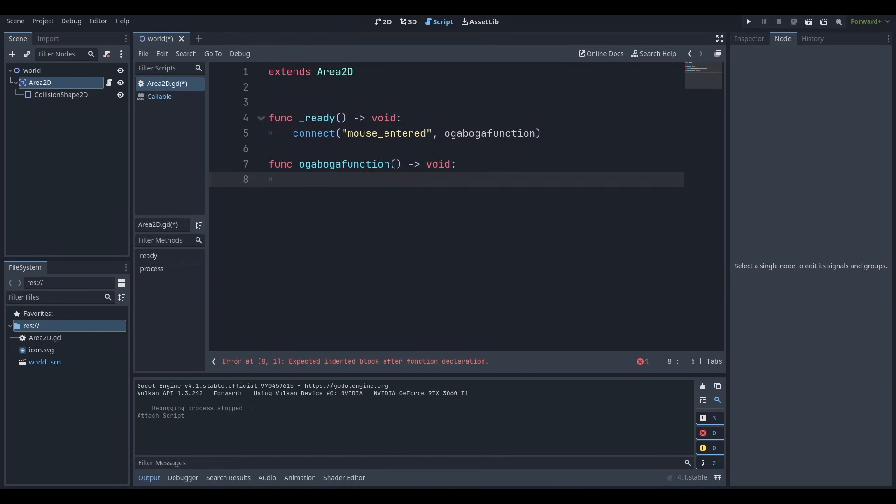
Make ogabogafunction print "mouse entered" with get_global_mouse_position()
text(pr)
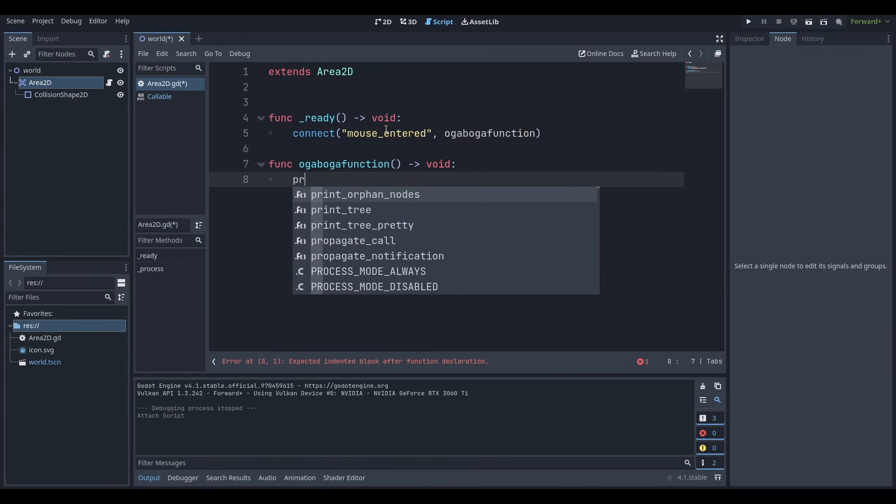
text(itint9")
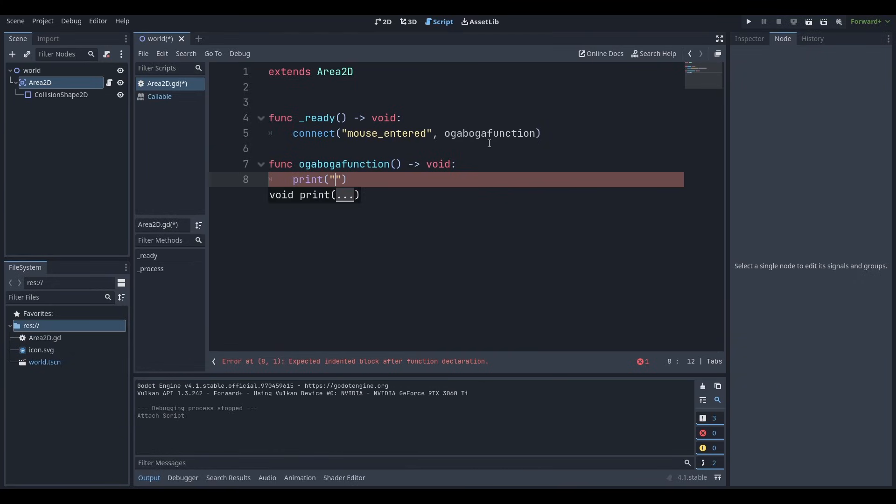
text(mouse e)
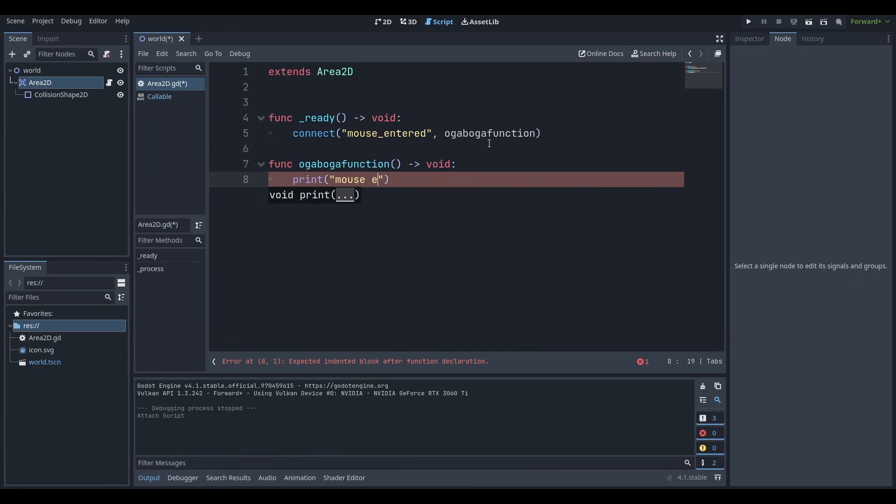
text(ntered", m)
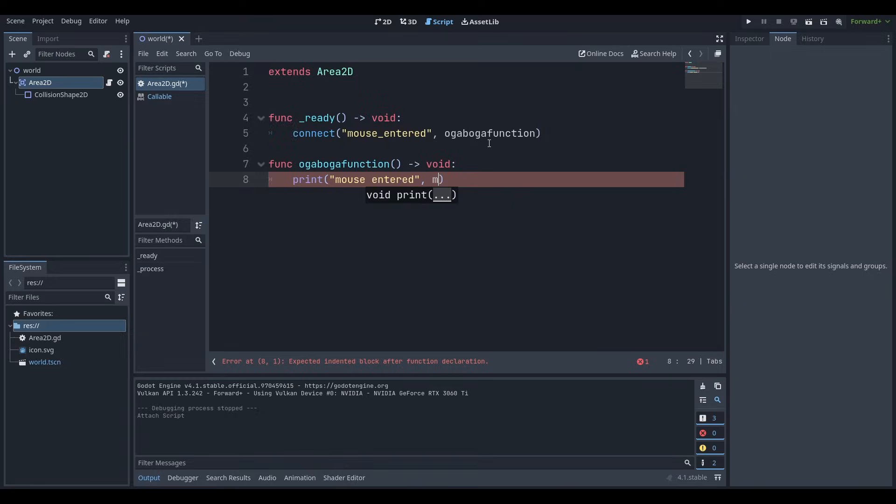
text(et_global_mouse_position())
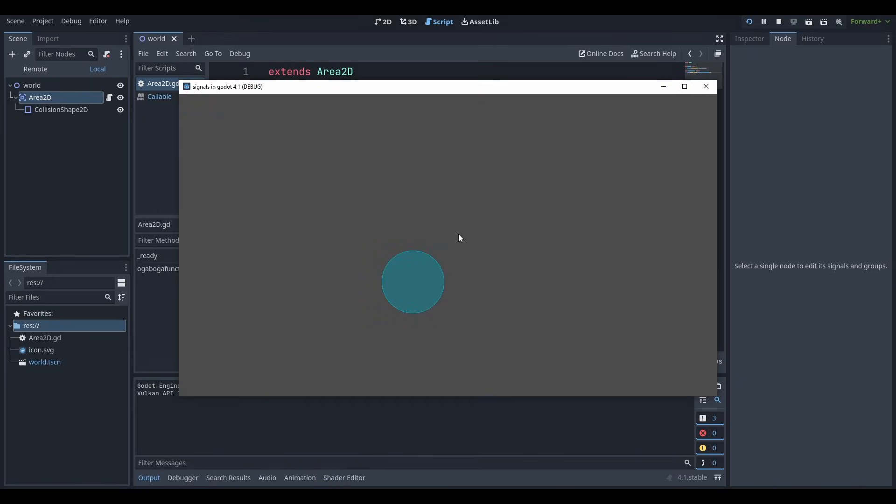
mouse_move(432, 263)
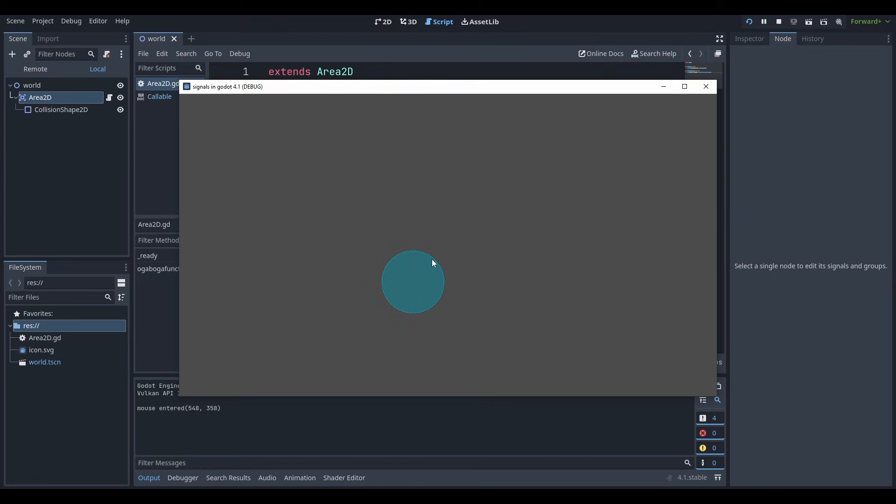
mouse_move(500, 280)
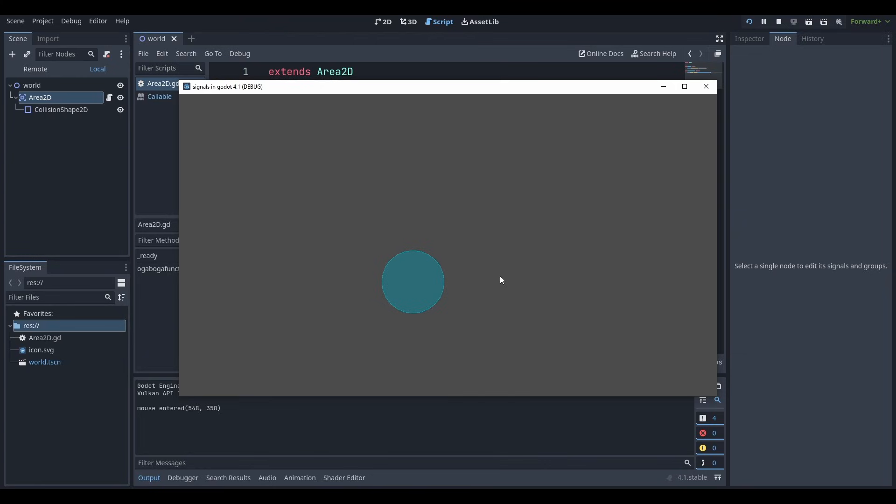
mouse_move(411, 310)
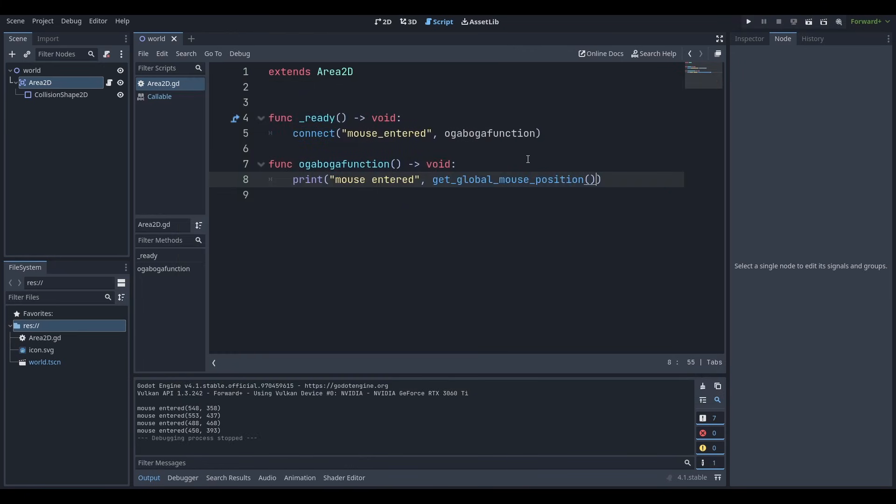
mouse_move(233, 184)
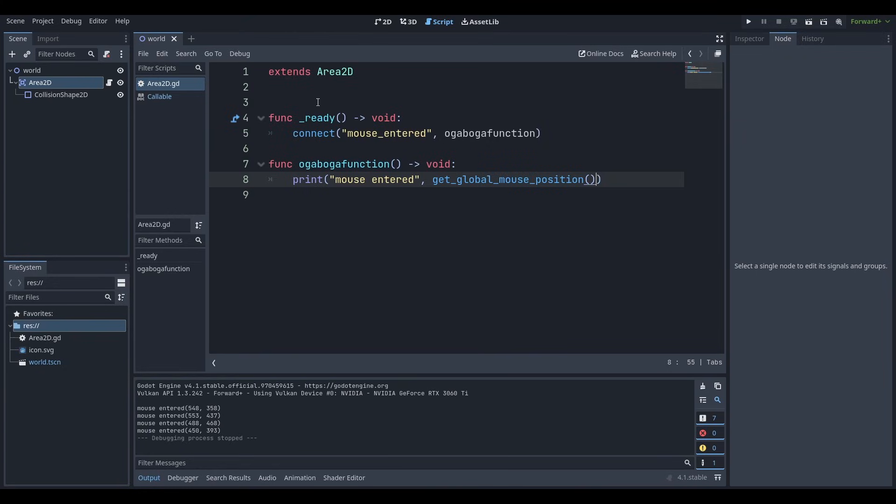
Add var count := 0, increment it and emit_signal("destroyTheWorld") once count exceeds 3
text(var)
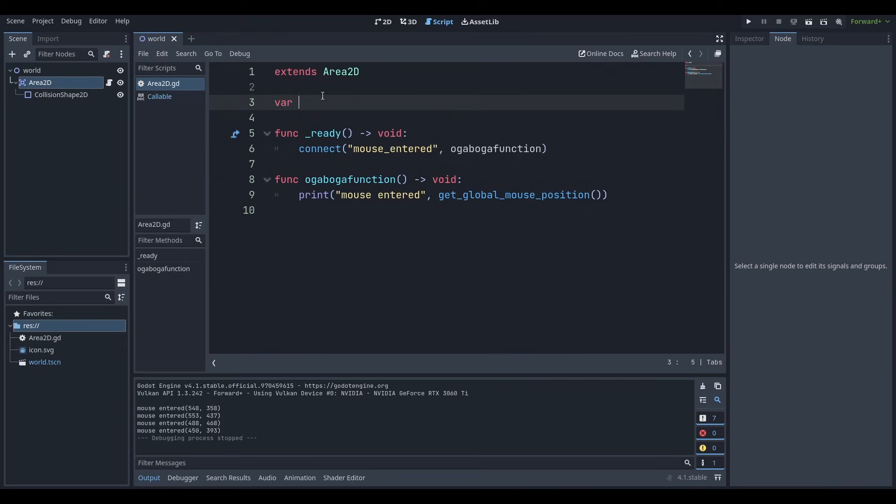
text(count := 0)
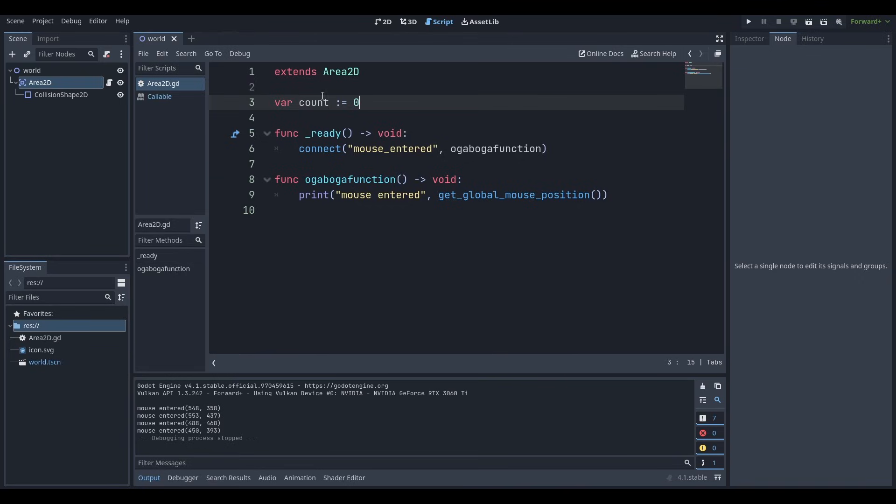
text(count += 1)
text(if count > 3:)
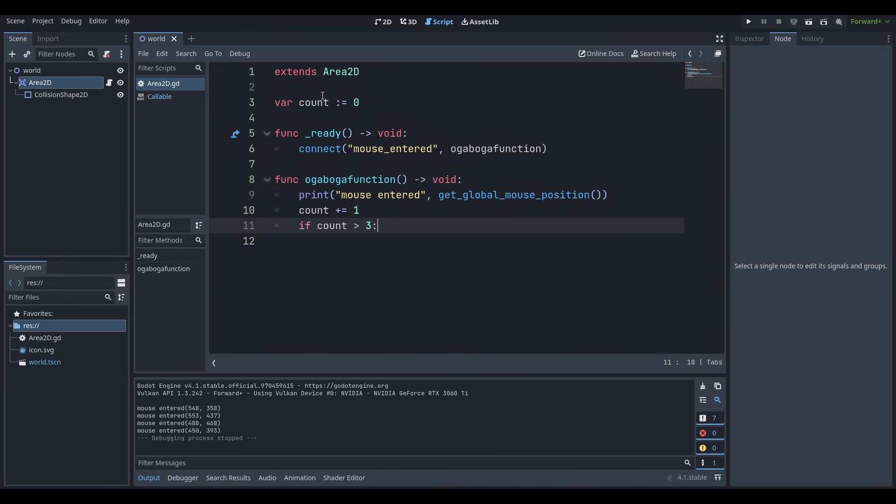
text(emit_signal(")
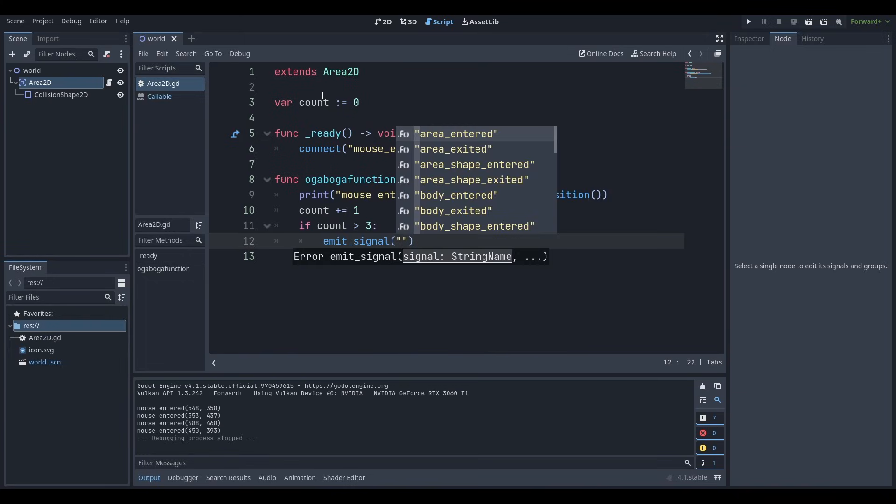
text(destro)
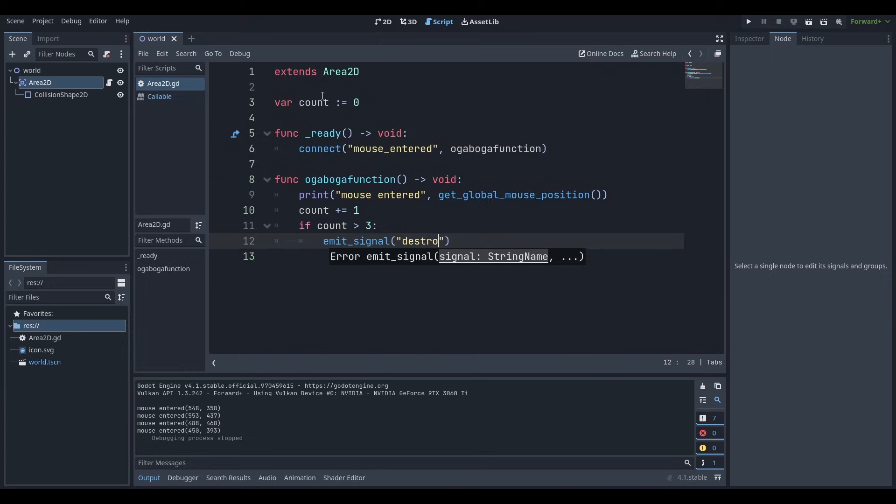
text(yTheWorld)
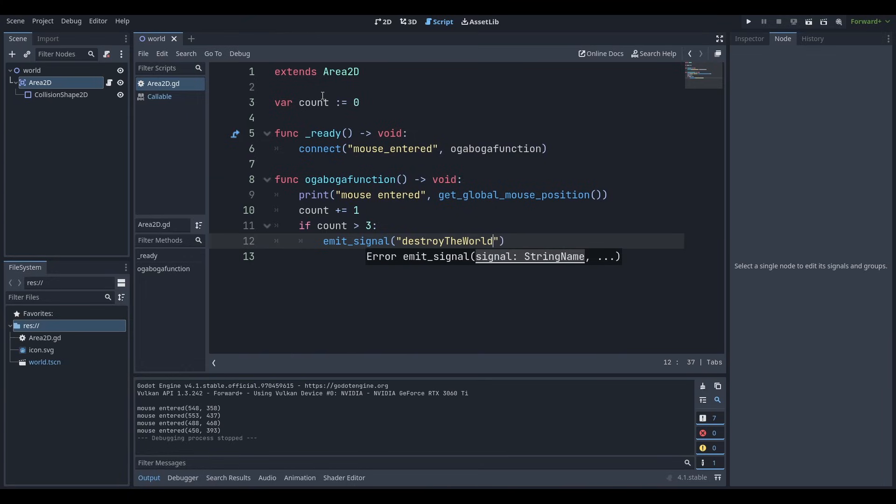
Declare signal destroyTheWorld at the top of Area2D.gd
double_click(447, 241)
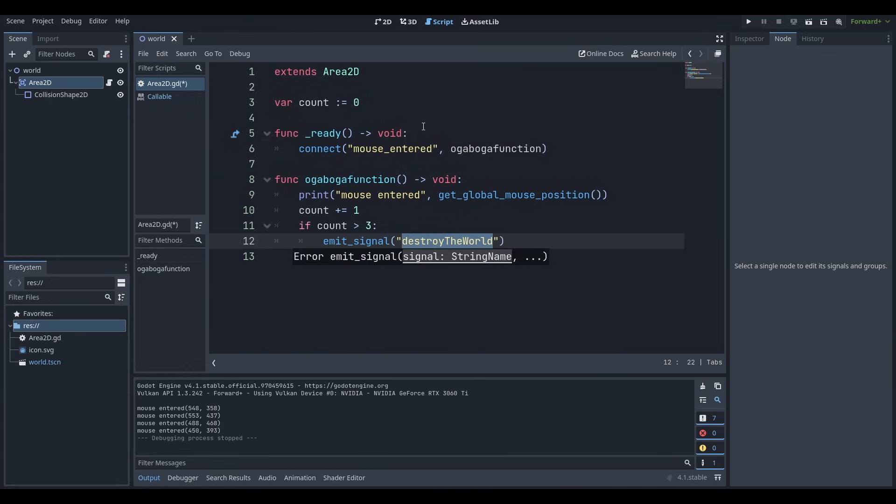
text(signal)
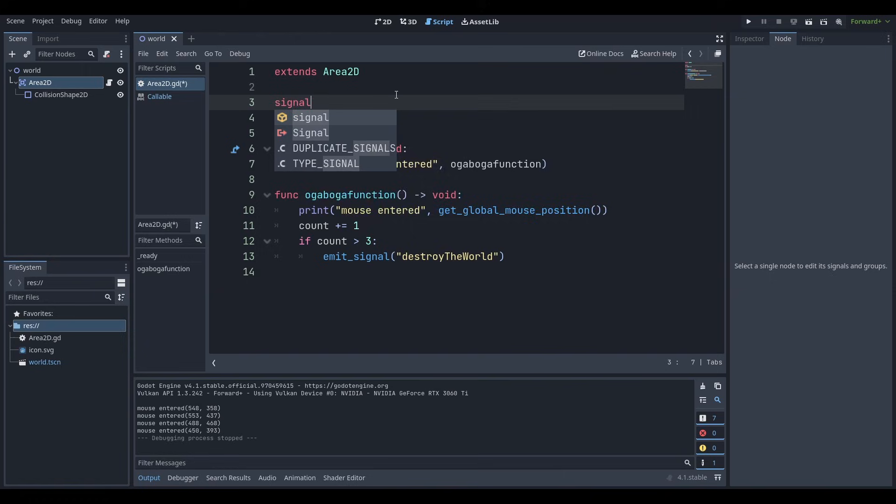
text(destroyTheWorld)
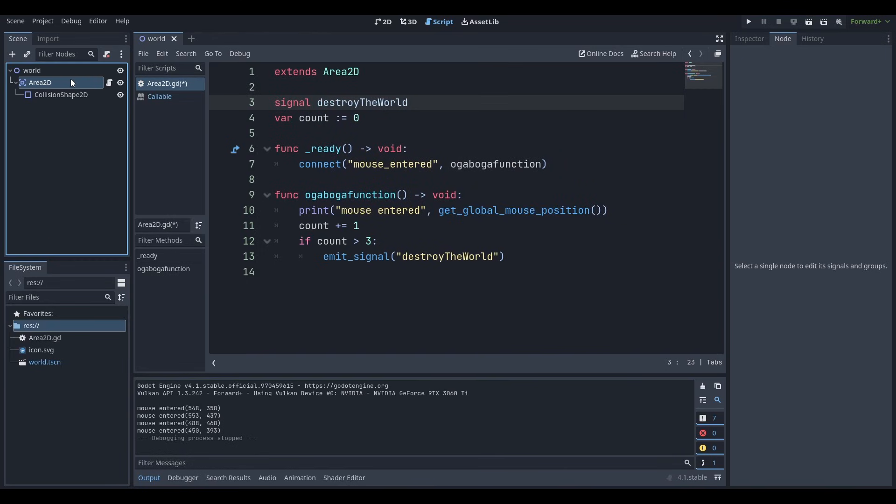
Select the Area2D node to list its signals, now including destroyTheWorld
click(782, 38)
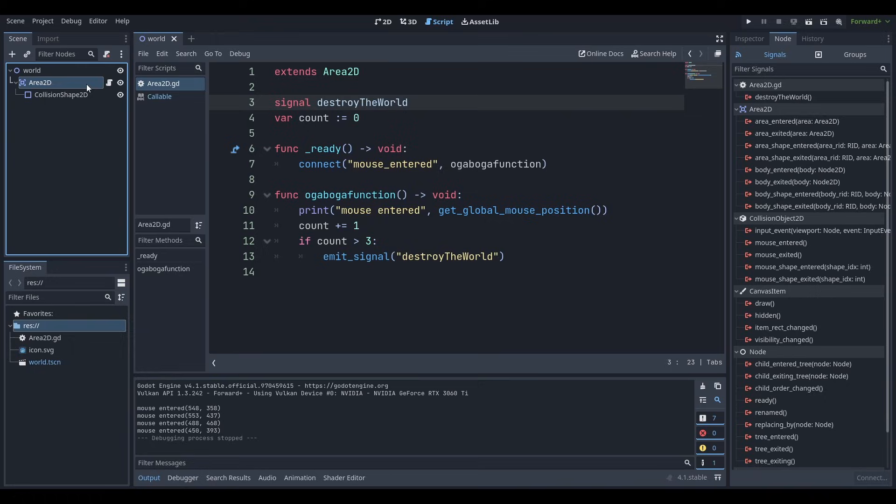
mouse_move(88, 90)
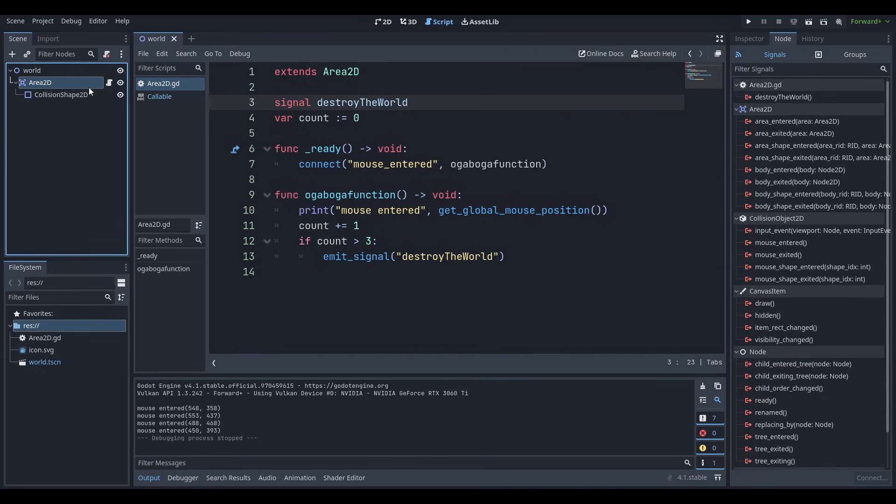
mouse_move(82, 107)
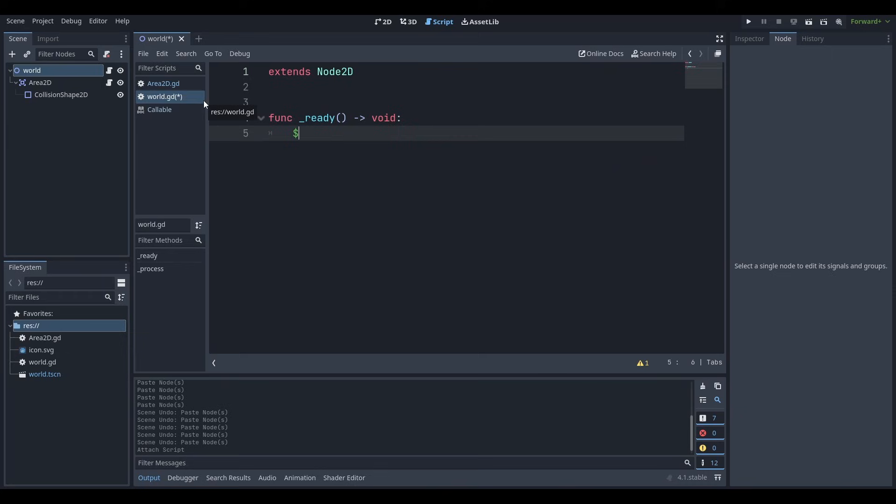
In world.gd's _ready, write $Area2D.connect("destroyTheWorld", asdf)
text(Area2D.)
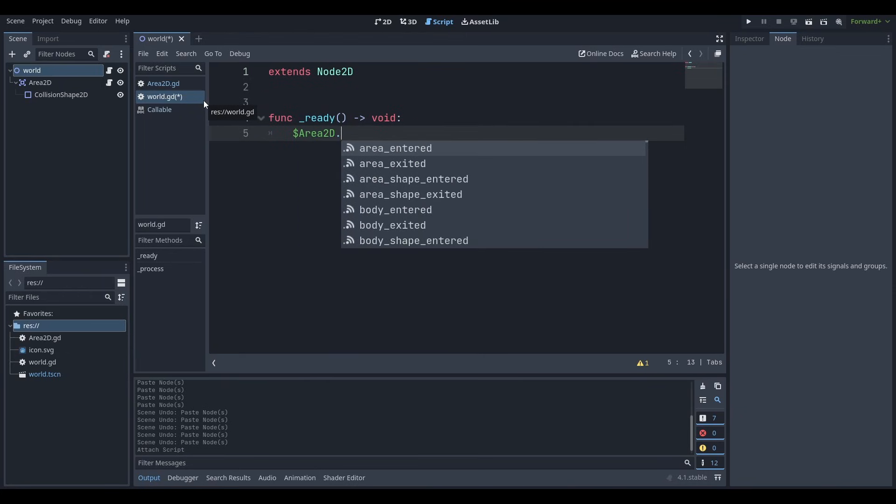
text(connect())
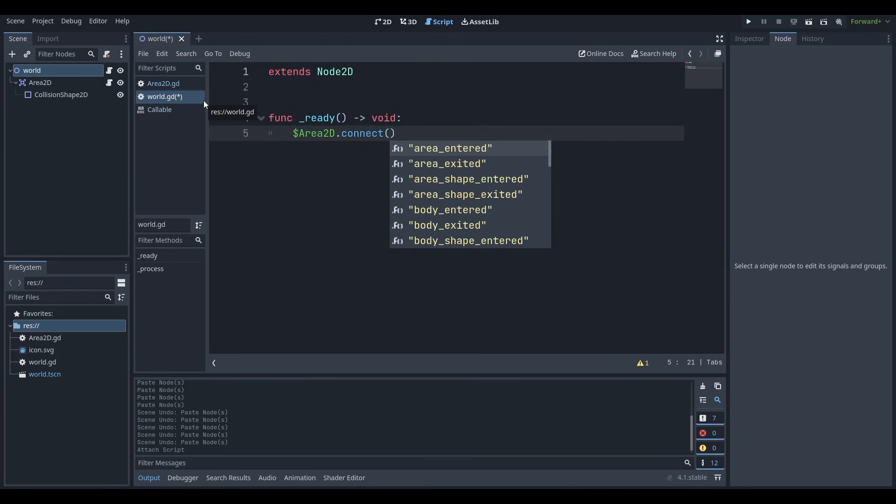
text("destroyTheWorld",)
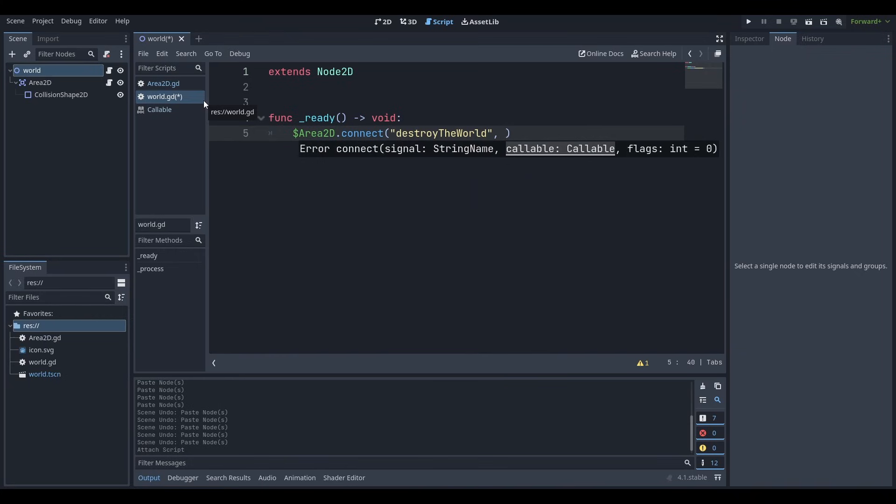
text(asdf)
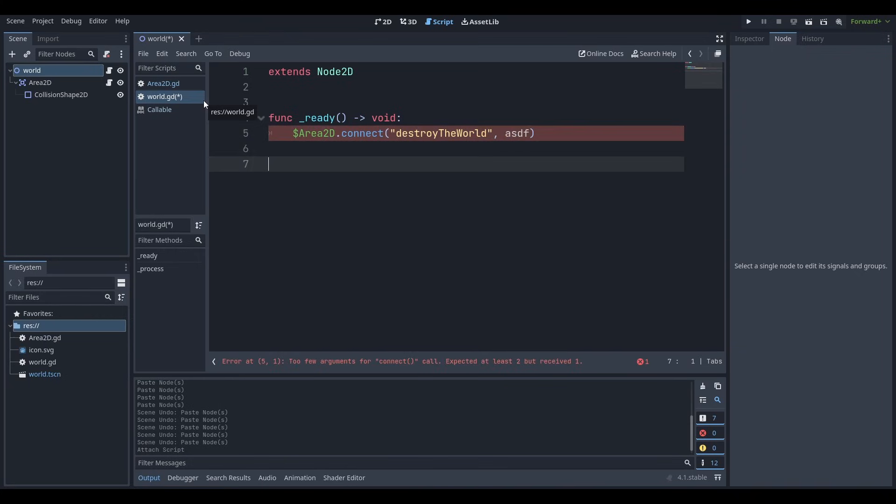
Add func asdf() -> void: with get_tree().quit() and test-run the game
text(func asdf() ->v)
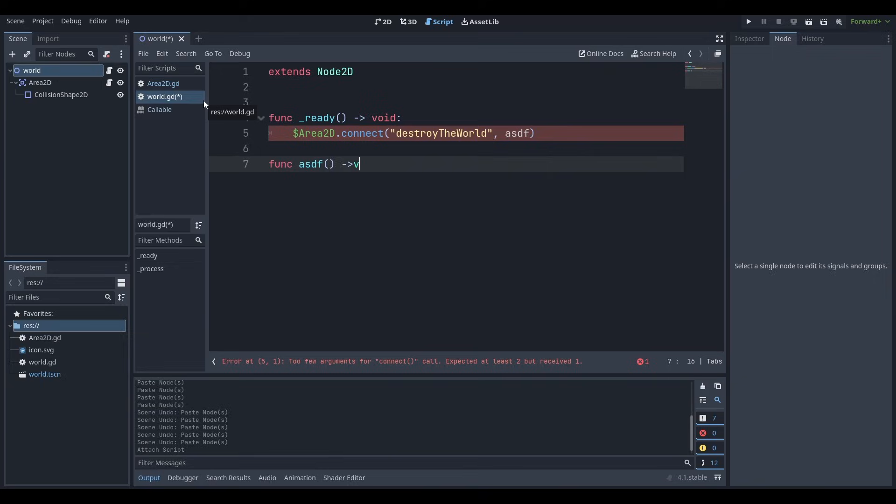
text(oid:)
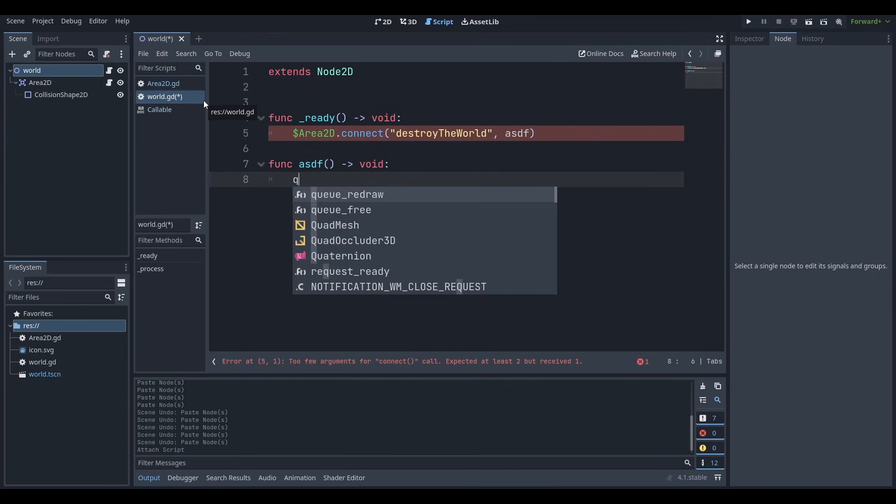
text(get_tree().quit()
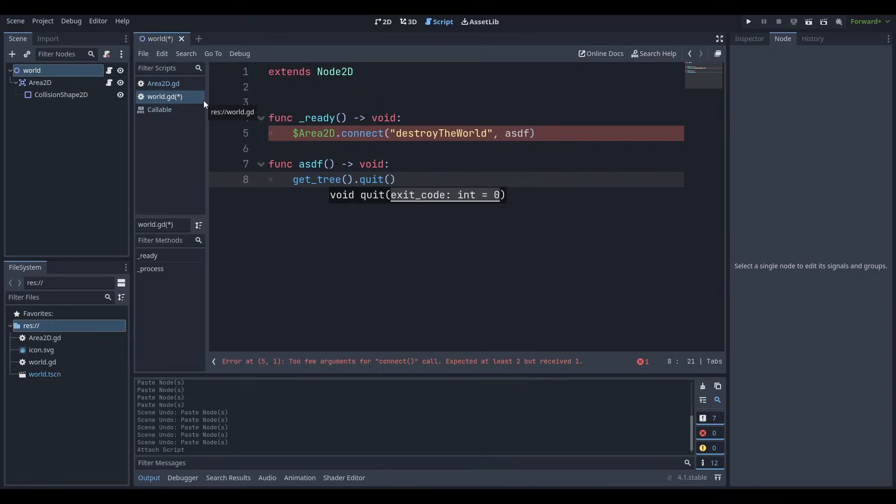
click(747, 22)
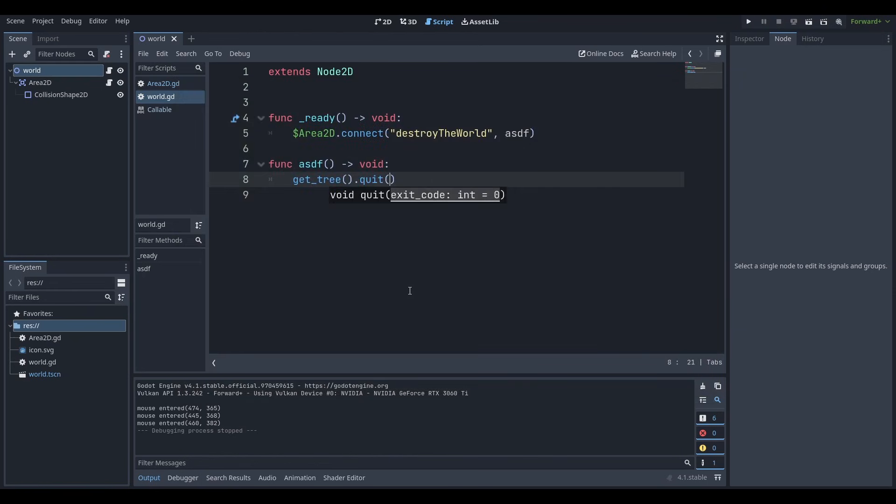
Bring Area2D.gd back into the script editor for review
click(40, 82)
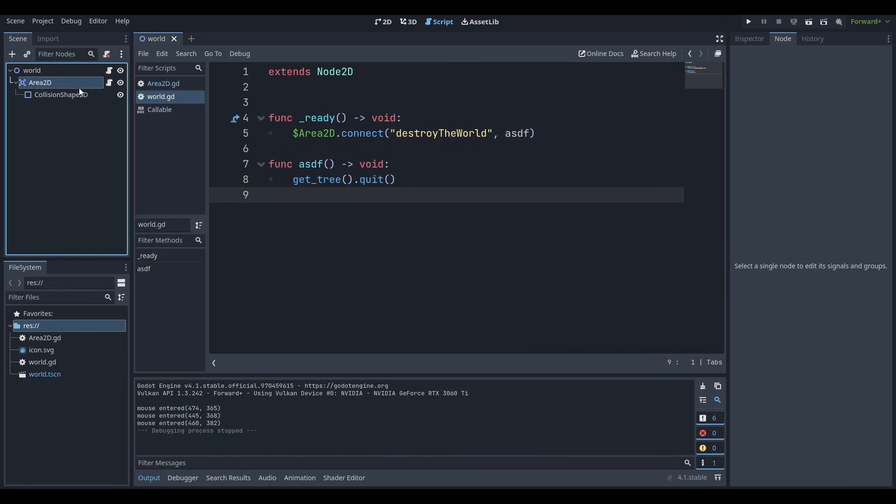
click(162, 83)
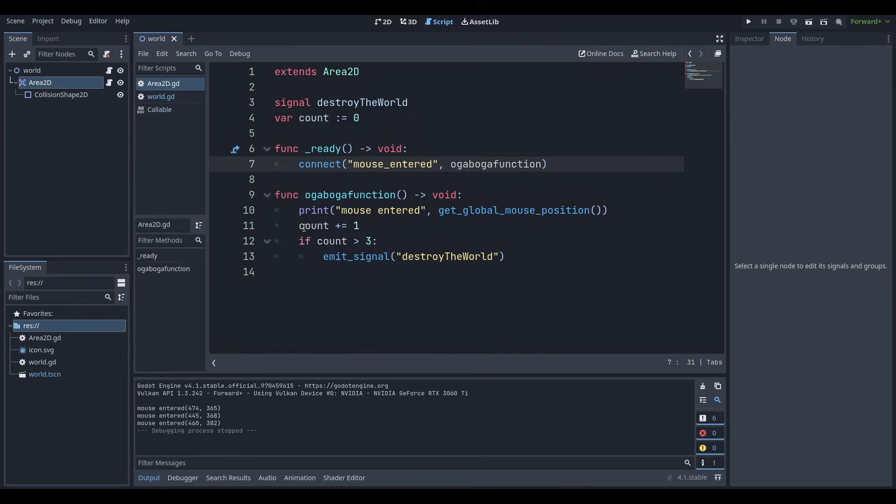
click(378, 241)
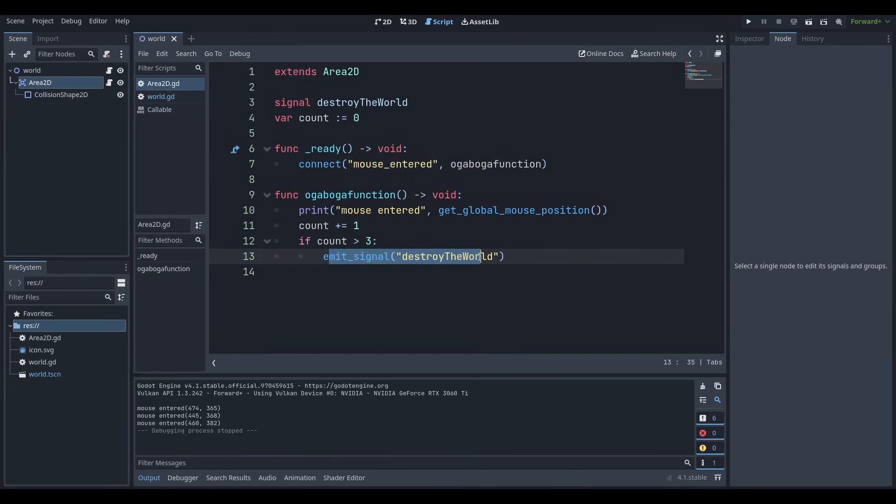
Highlight the destroyTheWorld signal declaration, then show Area2D's signal list including destroyTheWorld
click(329, 103)
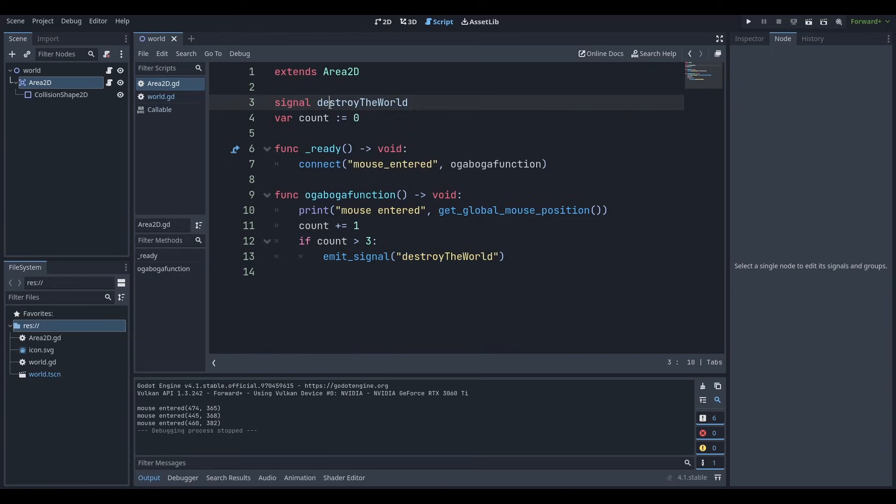
double_click(351, 103)
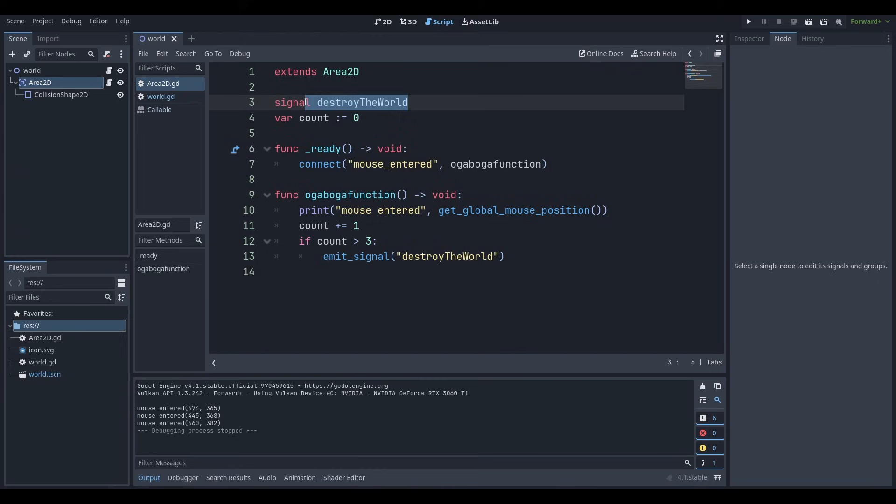
click(312, 103)
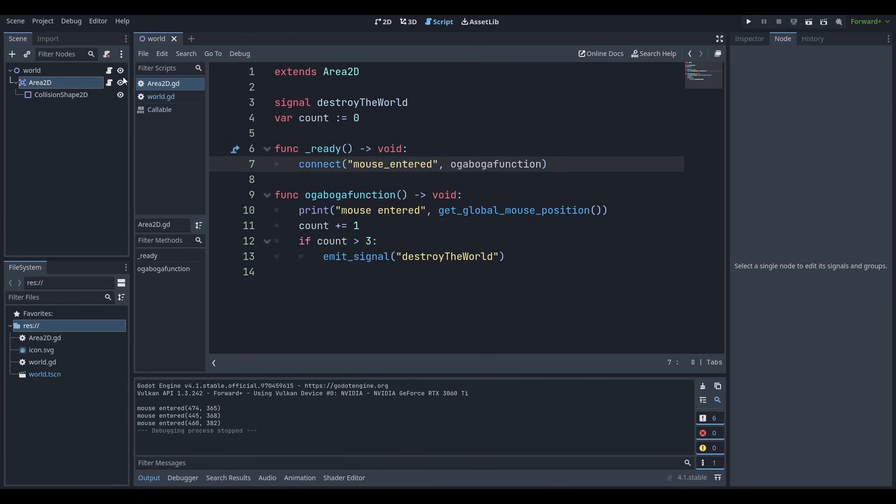
click(782, 38)
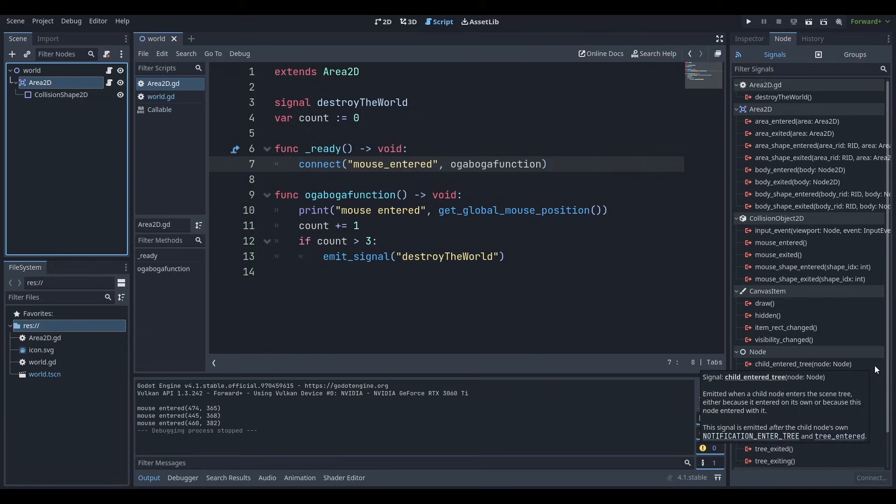
Select the world node so its built-in signals replace Area2D's destroyTheWorld list
click(32, 70)
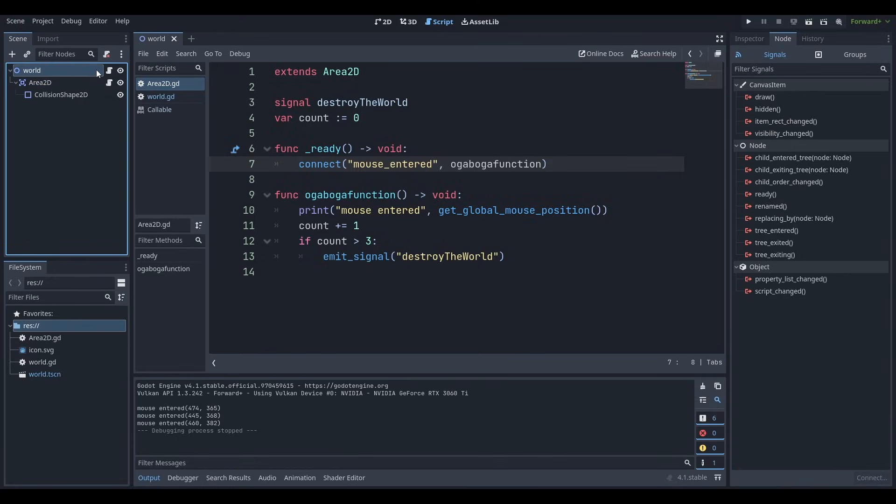
mouse_move(109, 70)
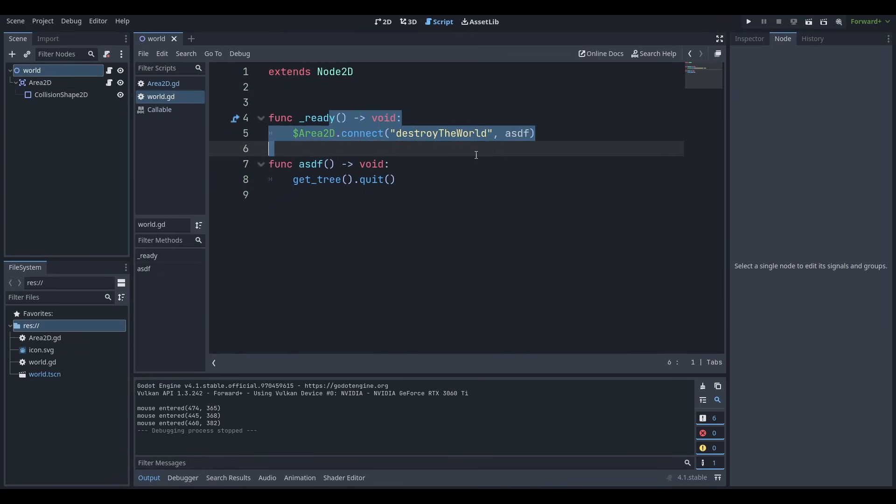
double_click(313, 133)
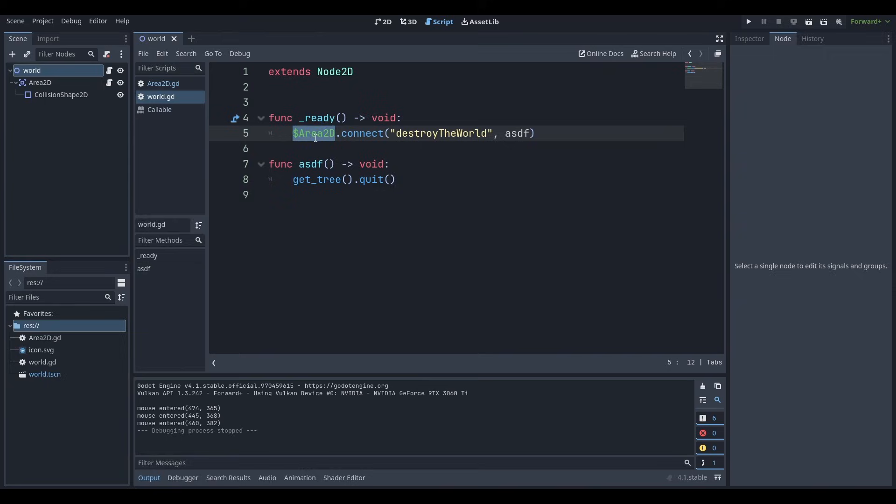
double_click(360, 134)
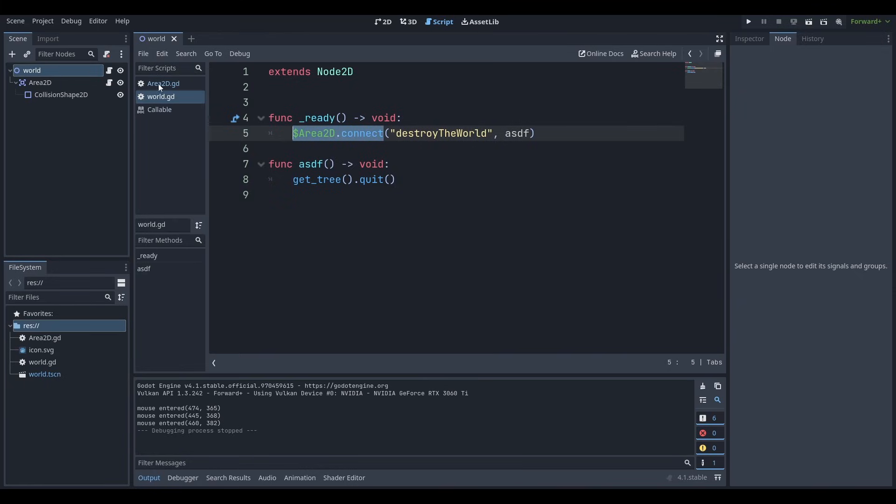
click(433, 134)
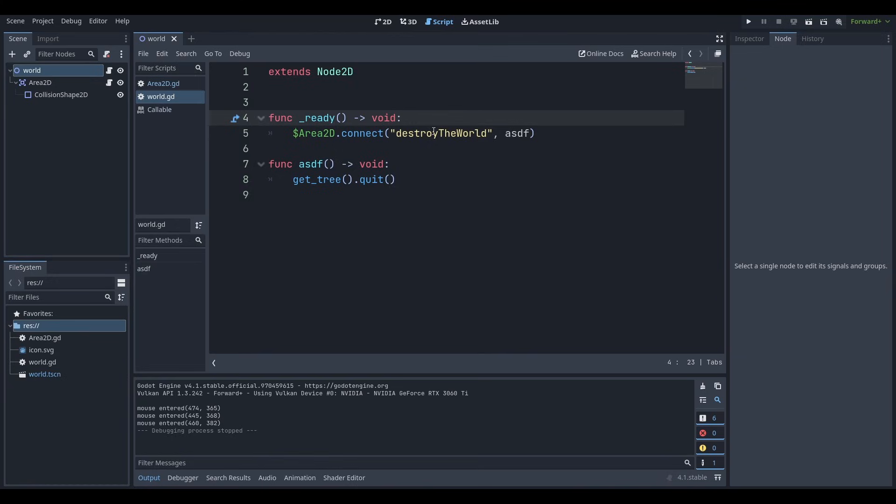
double_click(442, 134)
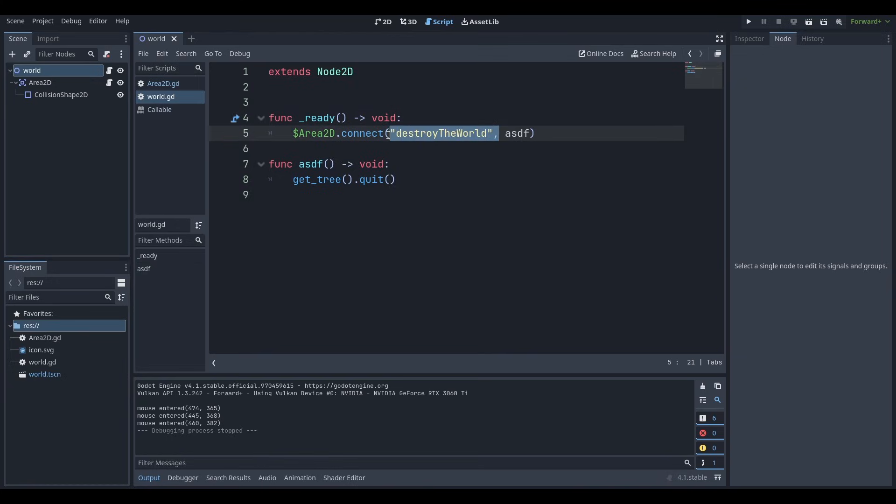
double_click(440, 134)
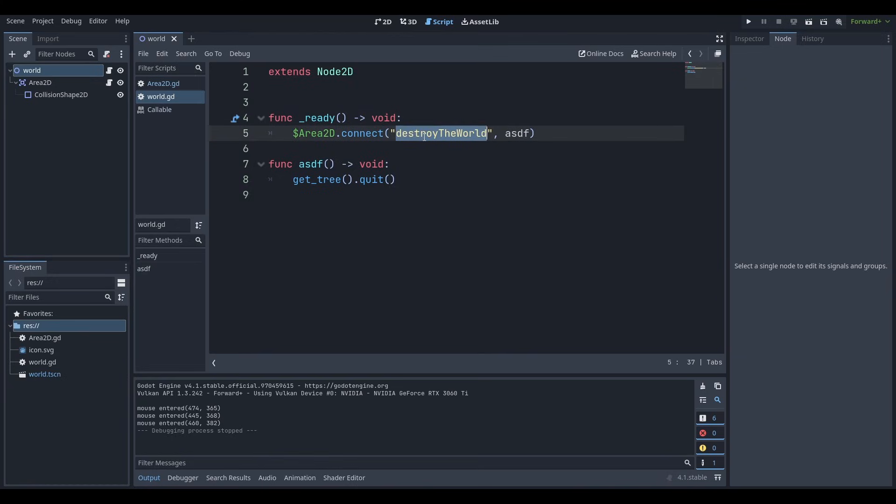
click(516, 133)
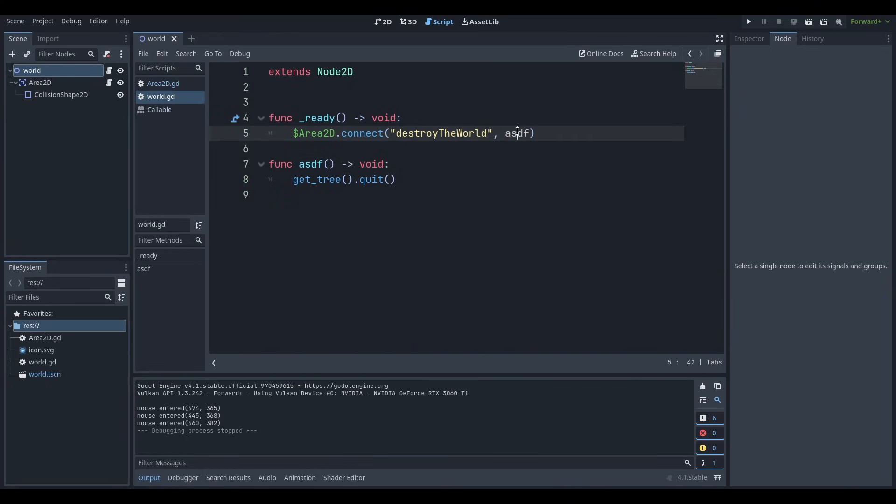
drag(280, 165, 272, 194)
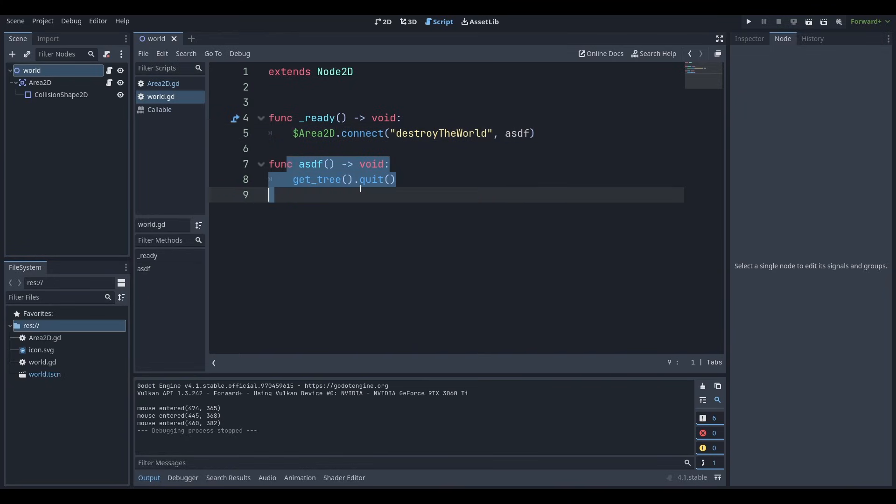
click(271, 194)
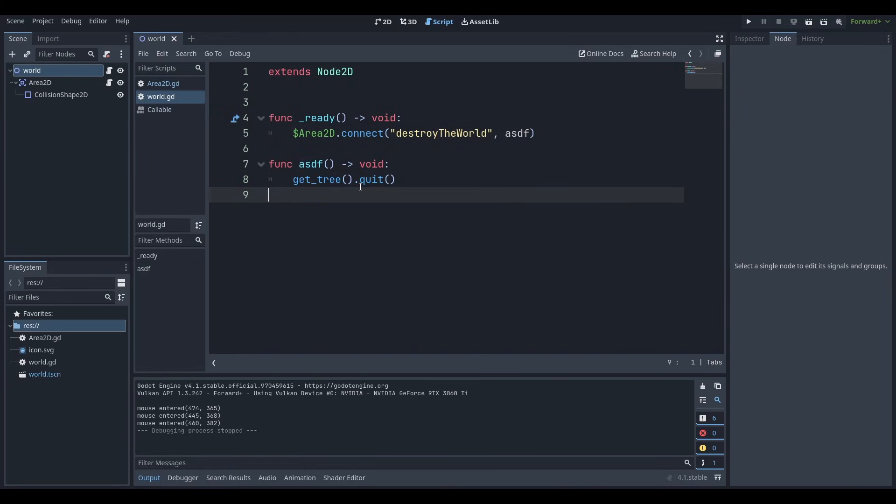